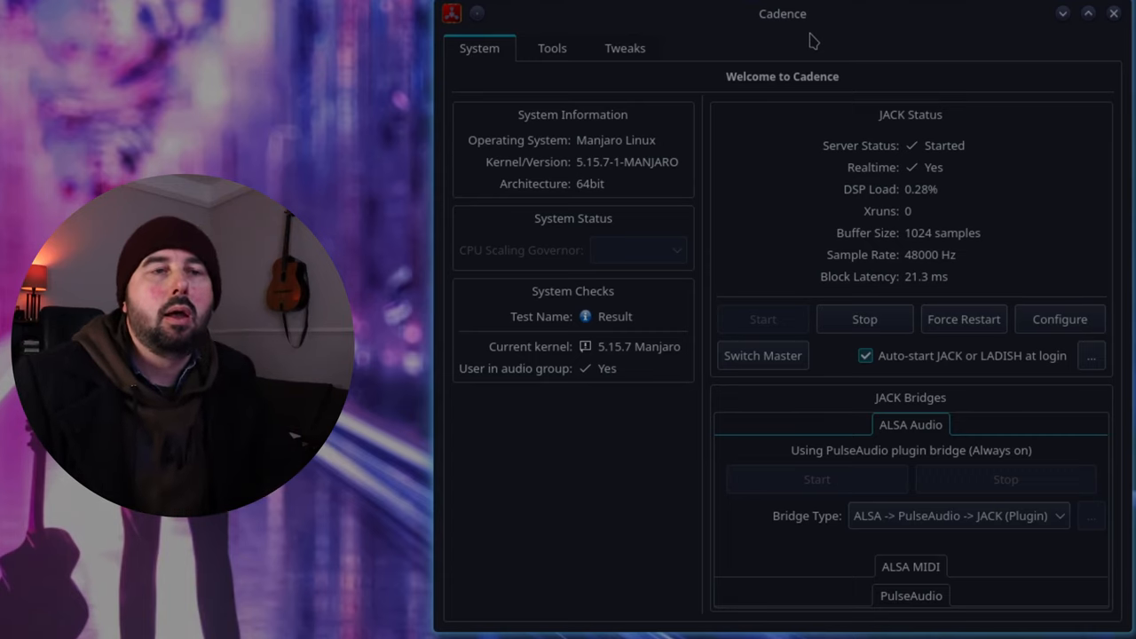
mouse_move(932, 273)
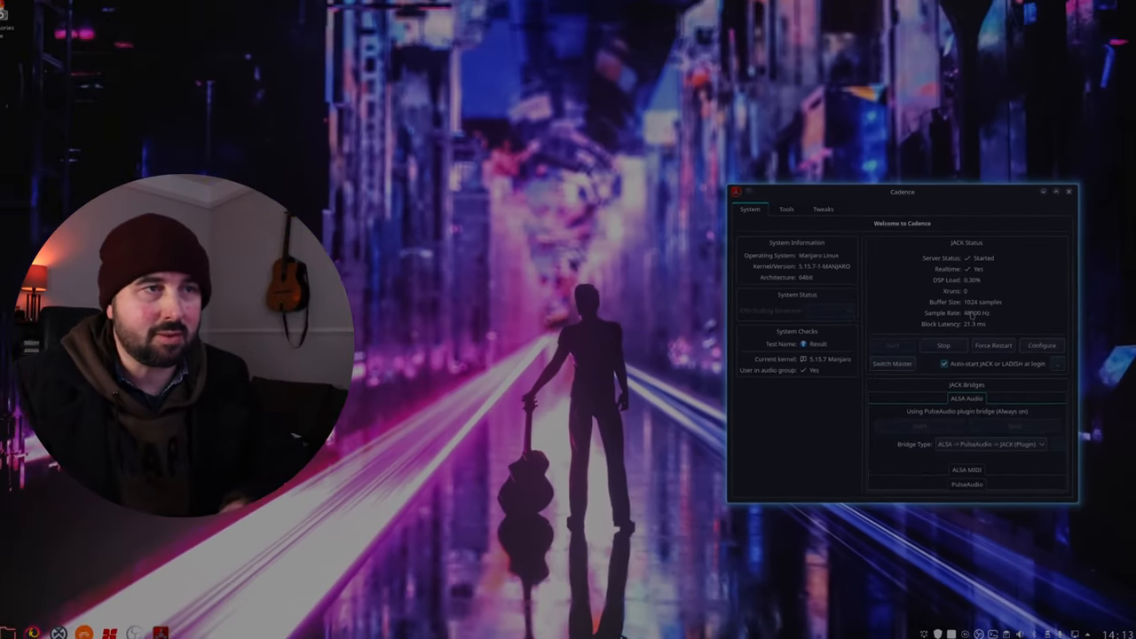
Launch the Catia patchbay from the Cadence Tools section.
click(786, 208)
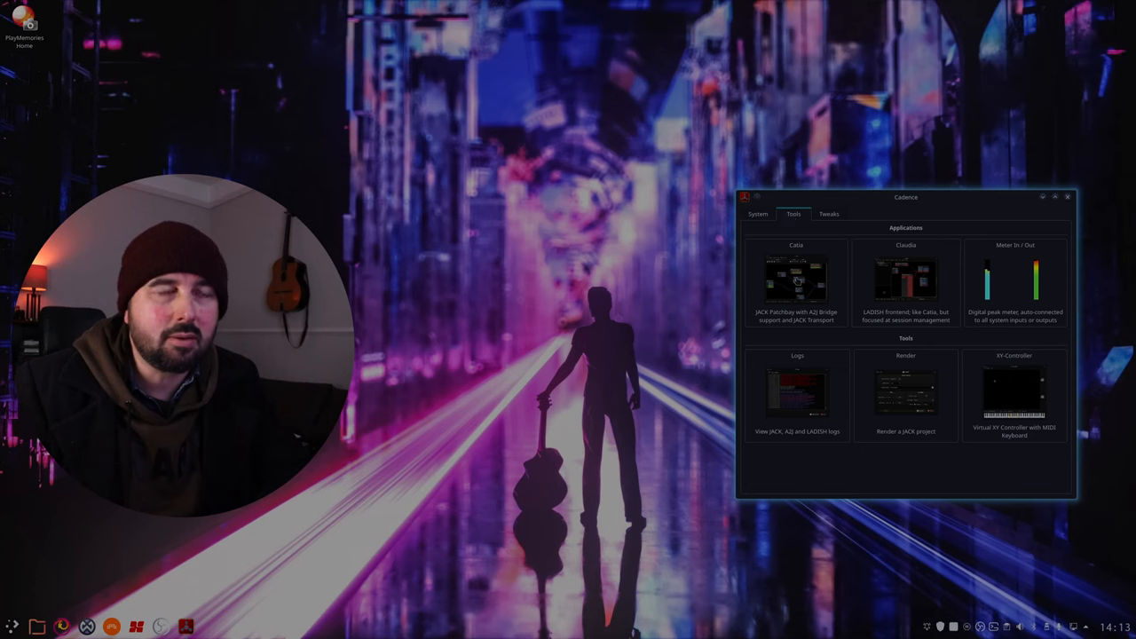
click(797, 280)
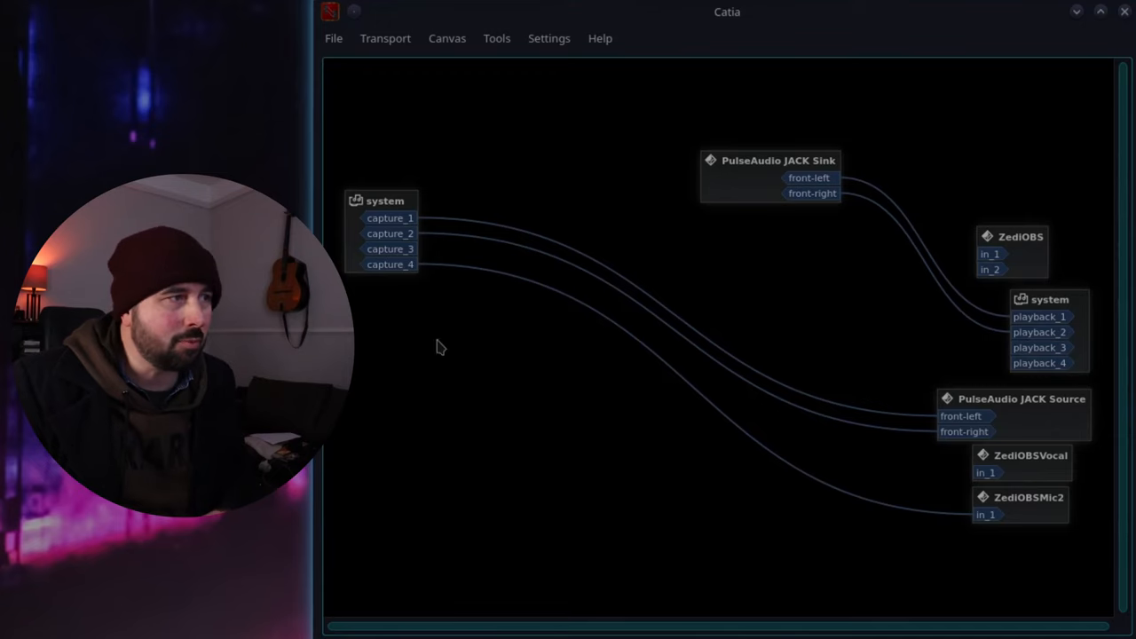
mouse_move(399, 273)
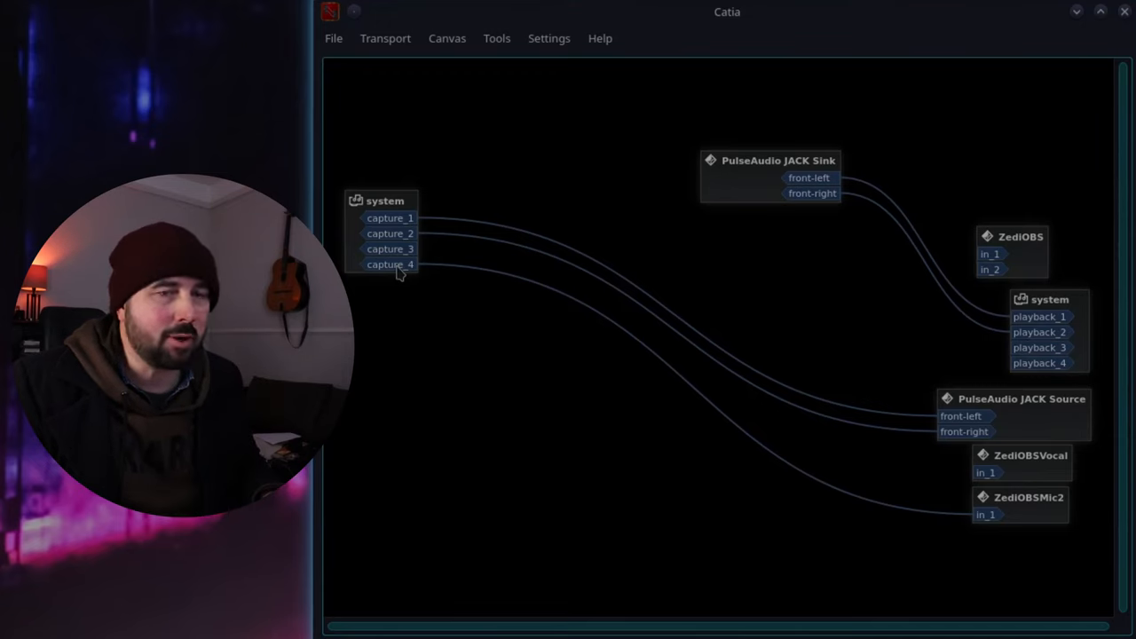
mouse_move(774, 469)
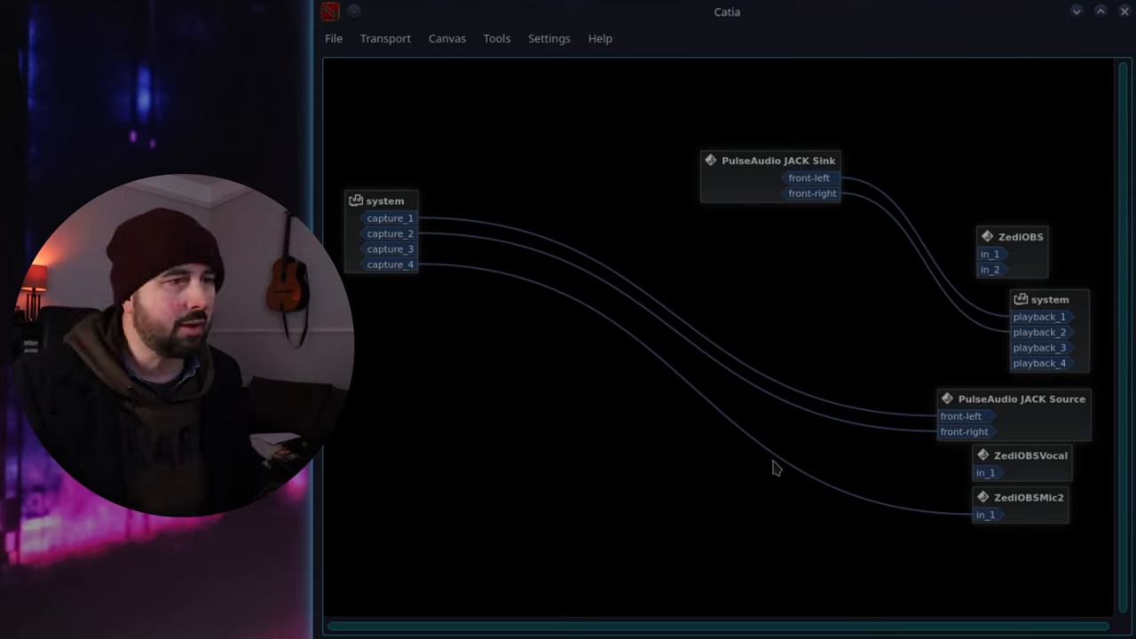
mouse_move(1021, 518)
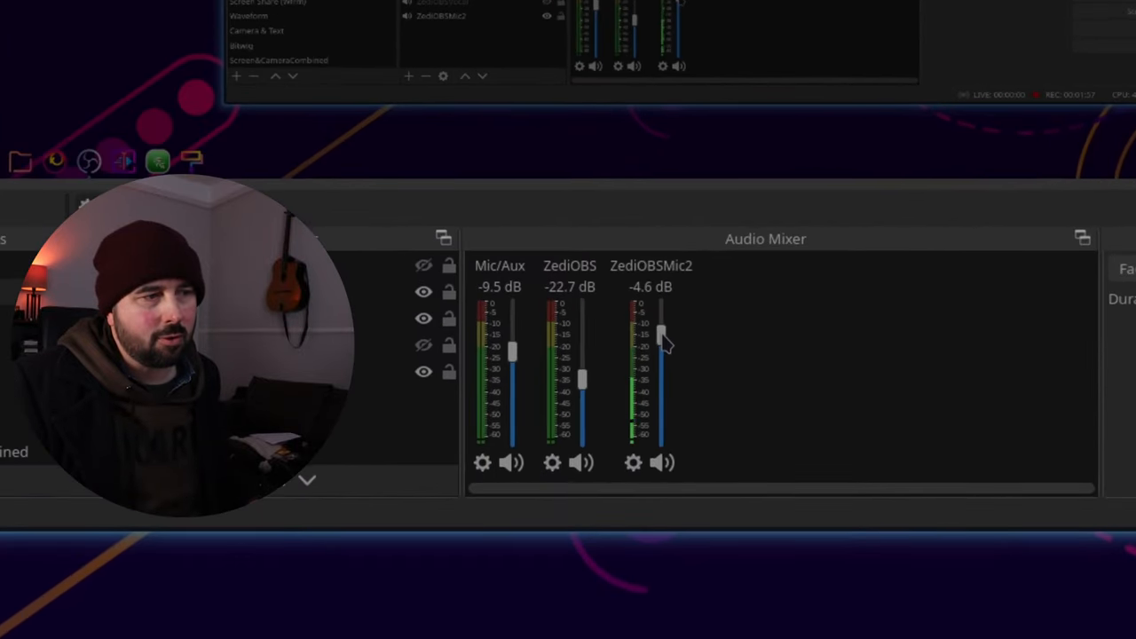
Lower the ZediOBSMic2 fader in the OBS Audio Mixer.
drag(661, 335, 661, 364)
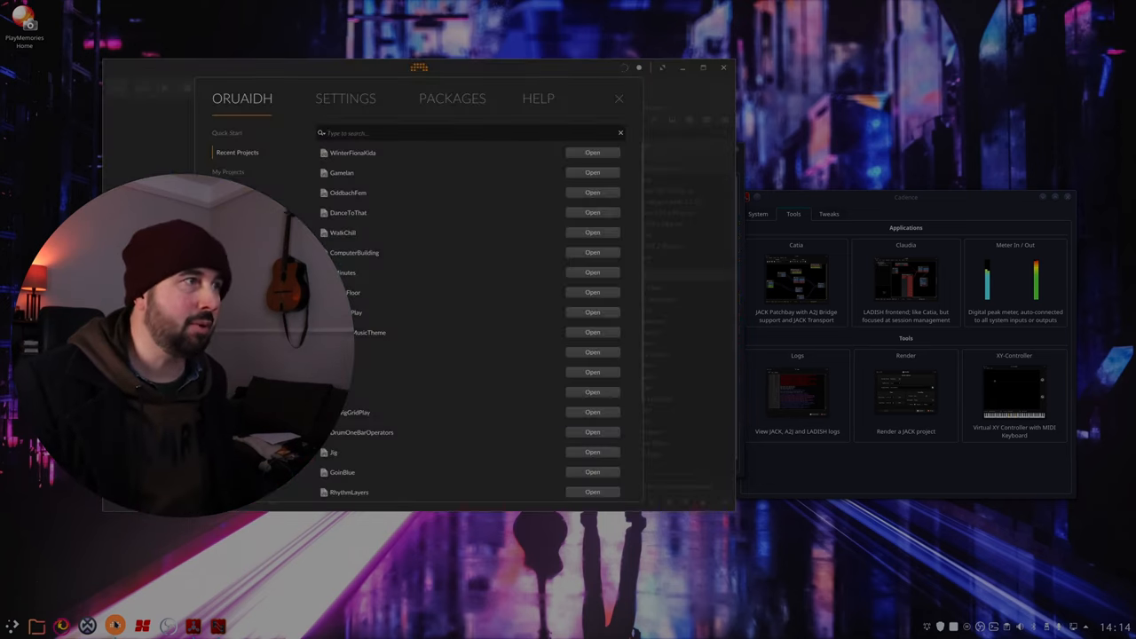
Load the WinterFionaKids Bitwig project and position its block on the Catia canvas.
click(592, 152)
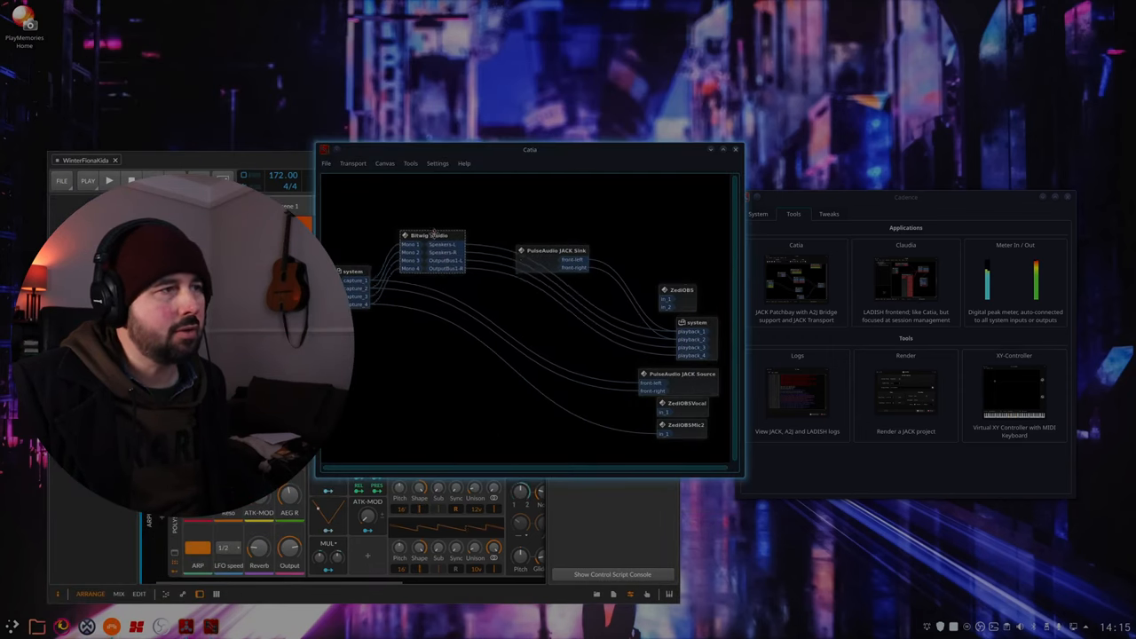
drag(431, 240, 458, 269)
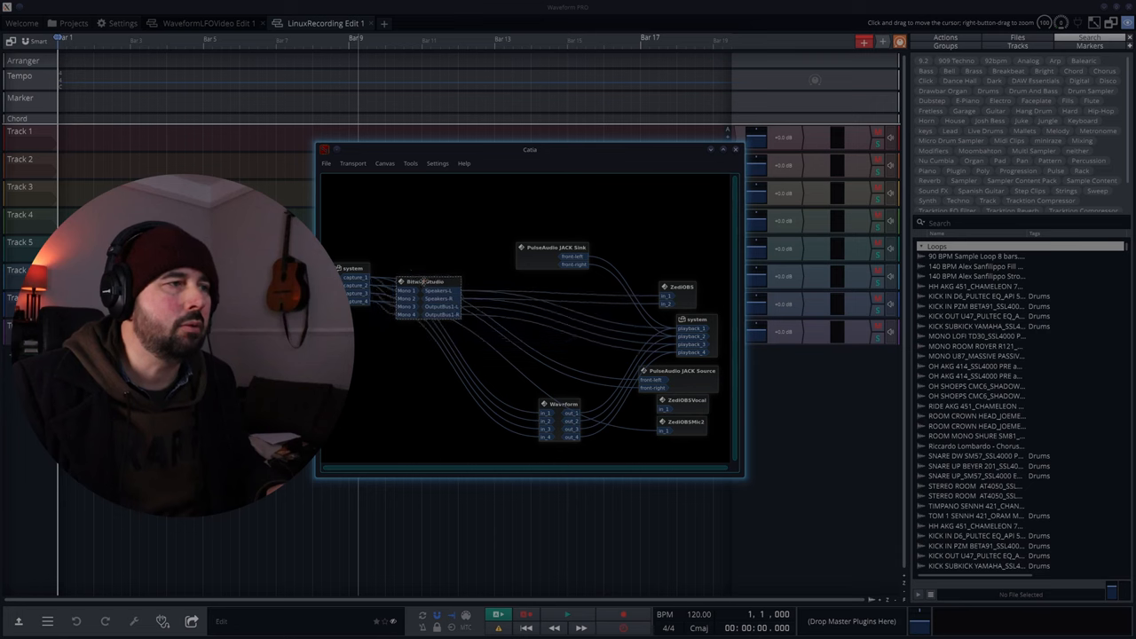
Move the Bitwig Studio block aside to make room for Waveform.
drag(426, 297, 435, 253)
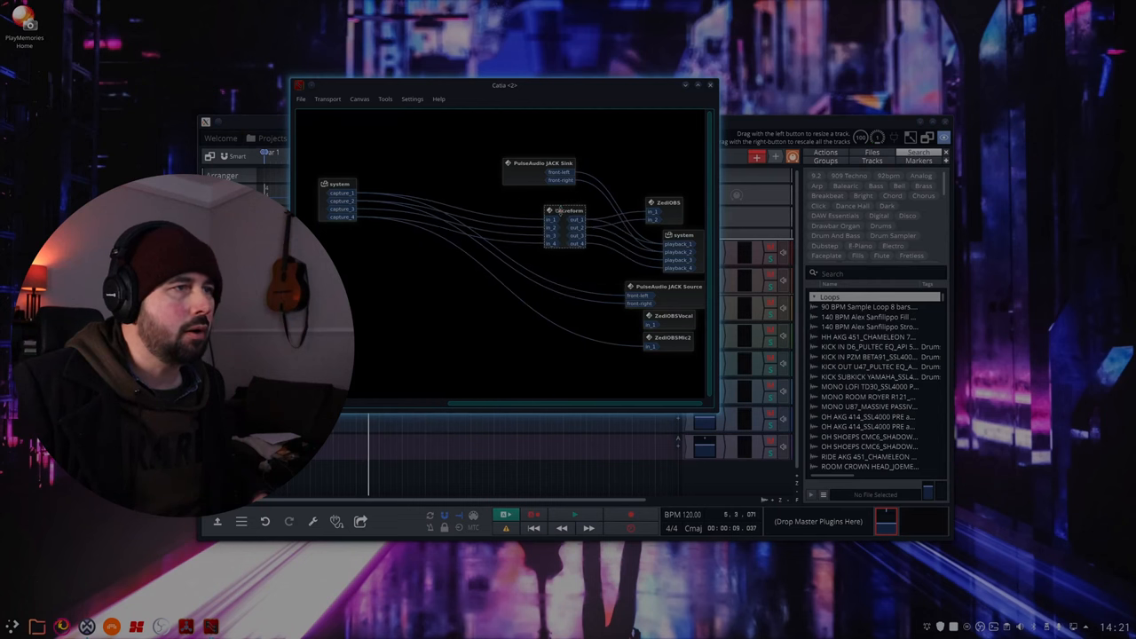
Move the PulseAudio JACK Sink block to the upper left and switch to Pamac.
drag(540, 164, 424, 158)
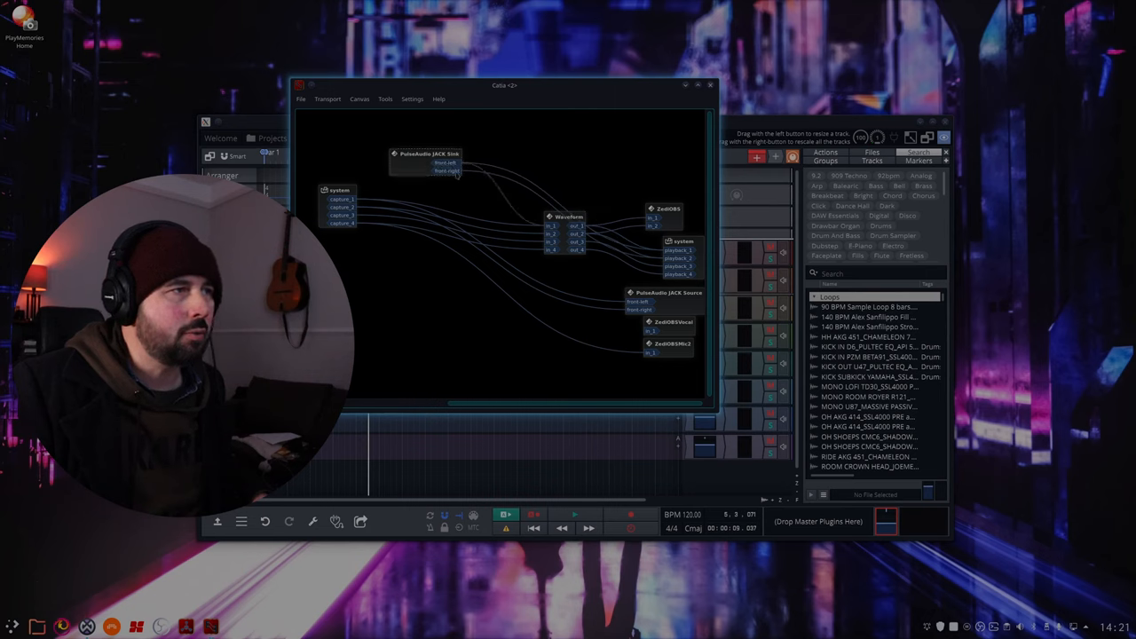
click(534, 514)
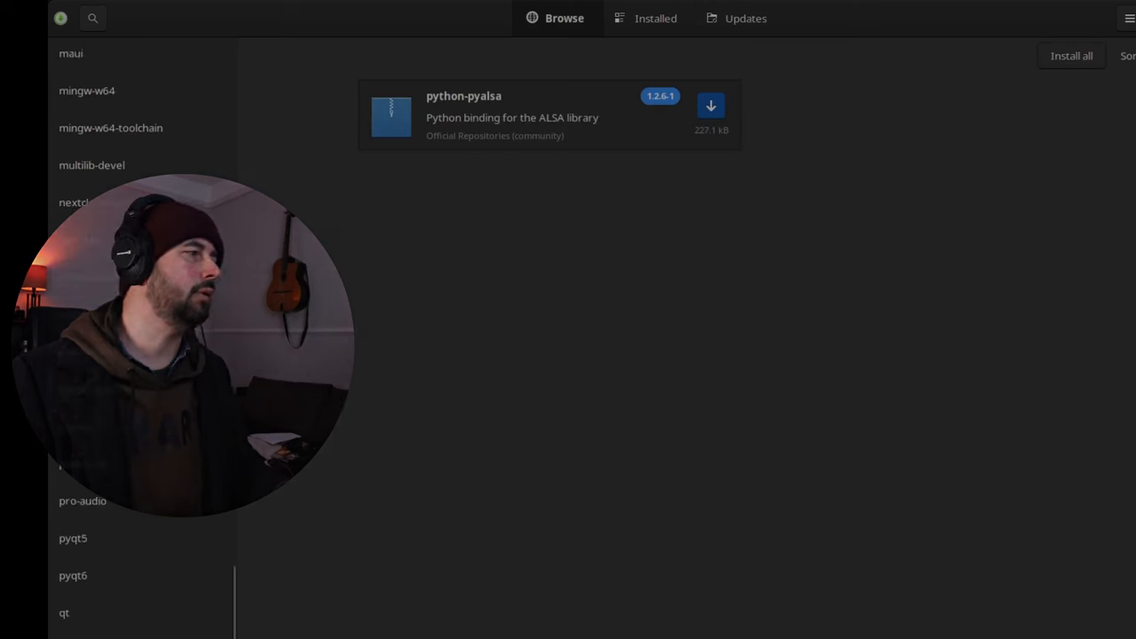
Select the pro-audio group in the Pamac sidebar.
click(82, 430)
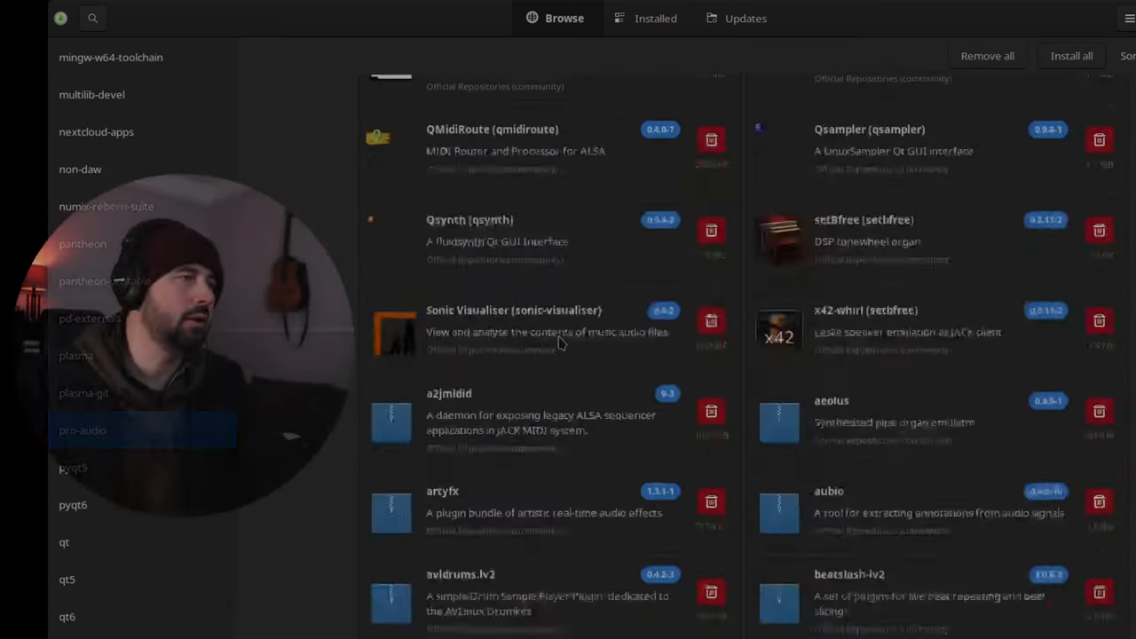
Scroll through the pro-audio package list down to the plugin entries.
scroll(down, 3)
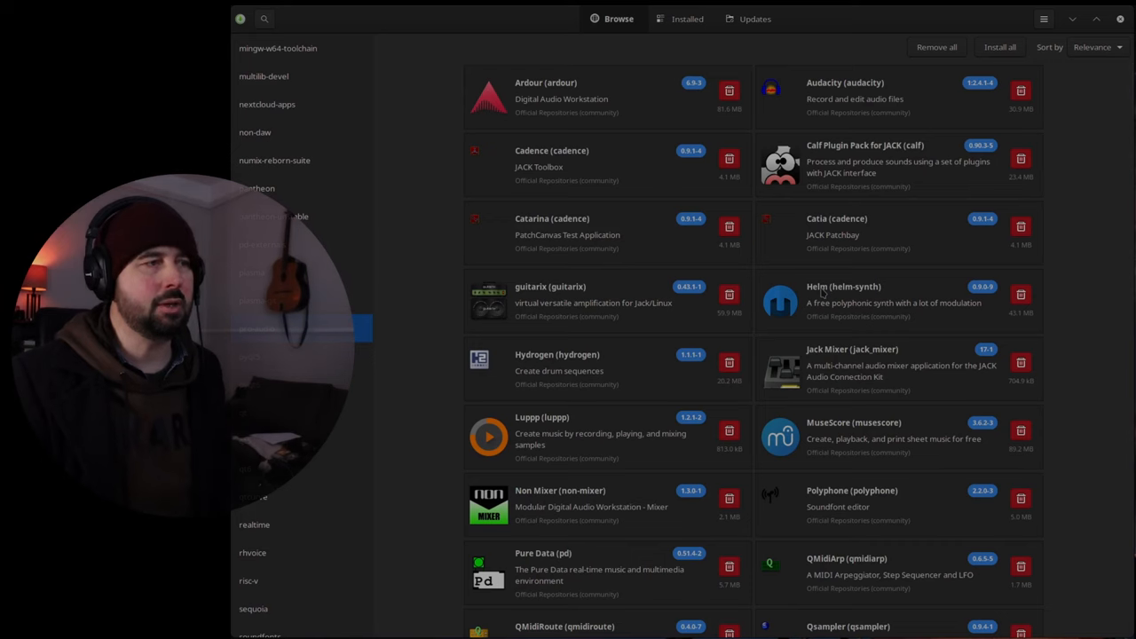
scroll(down, 3)
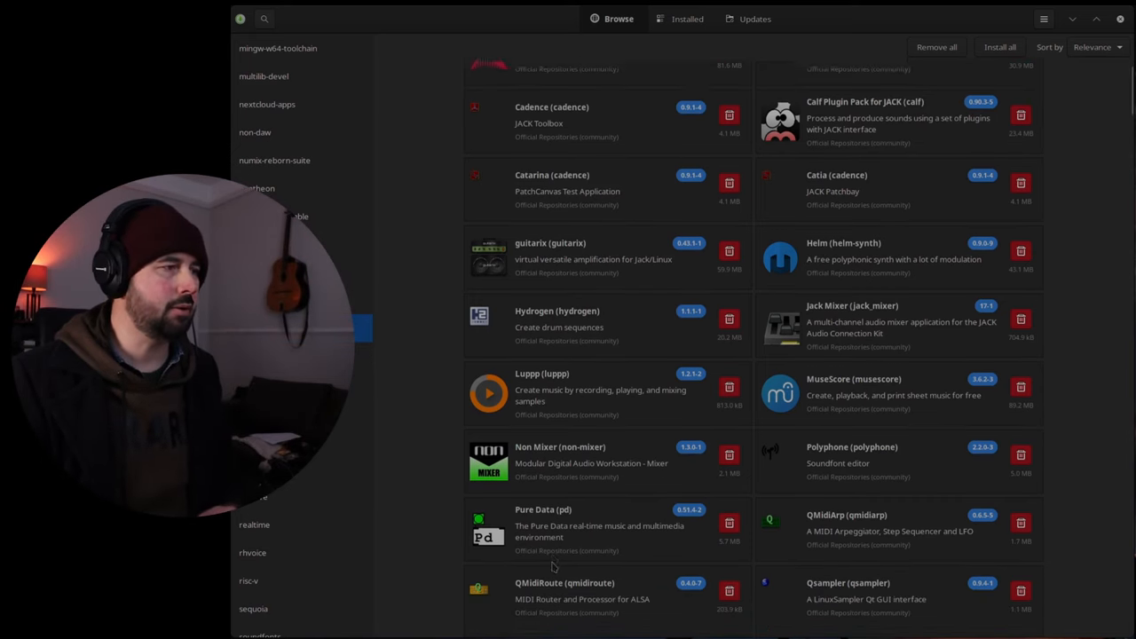
scroll(down, 3)
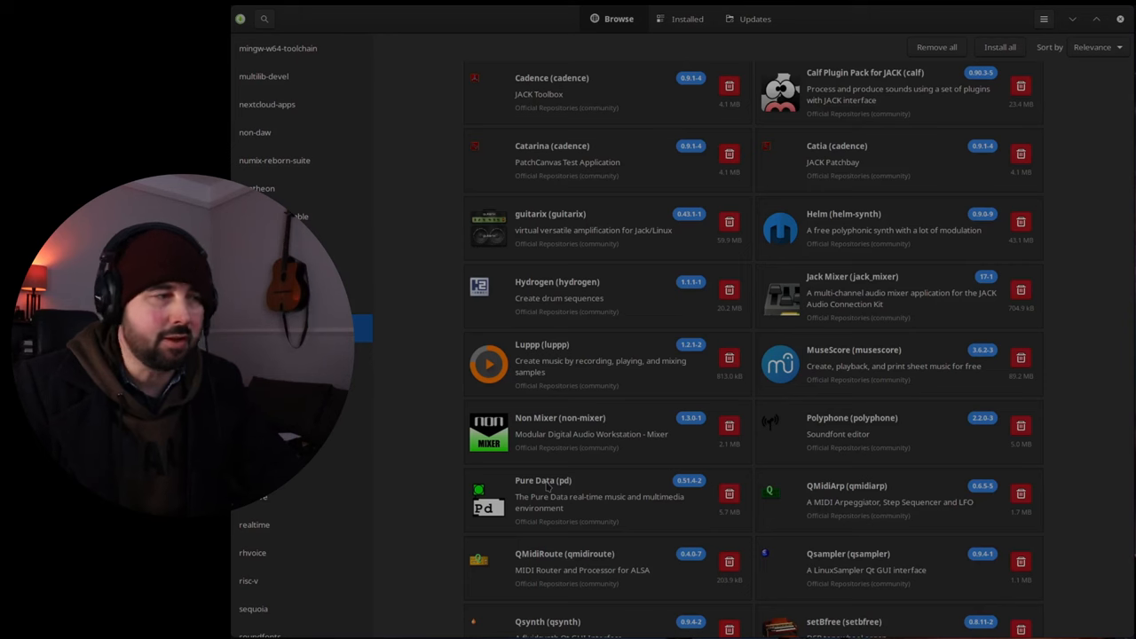
scroll(down, 3)
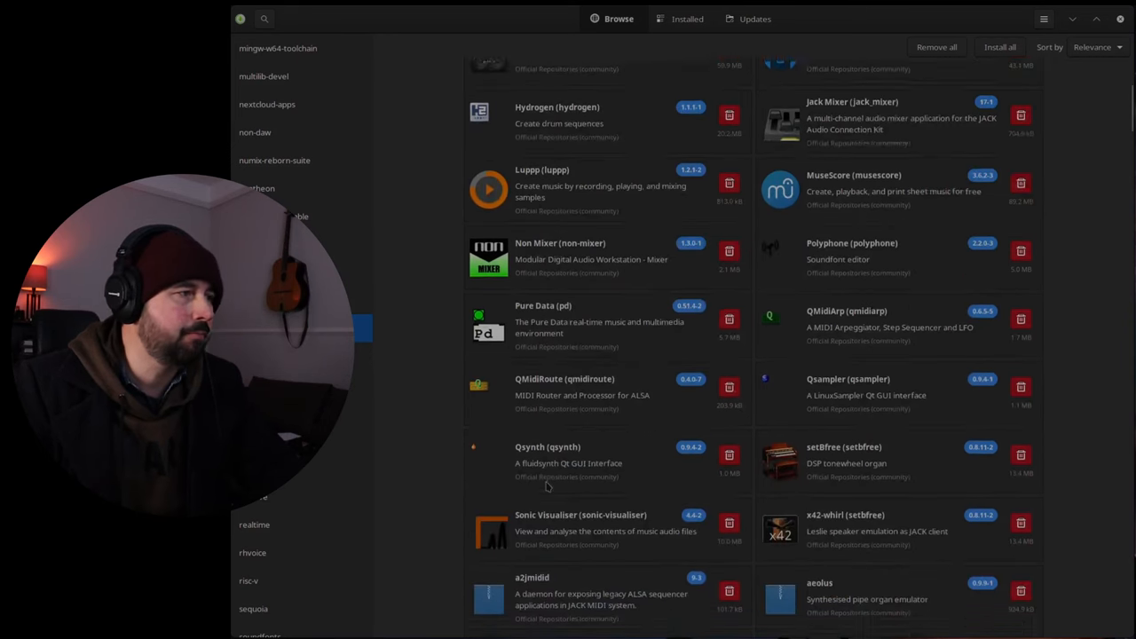
scroll(down, 3)
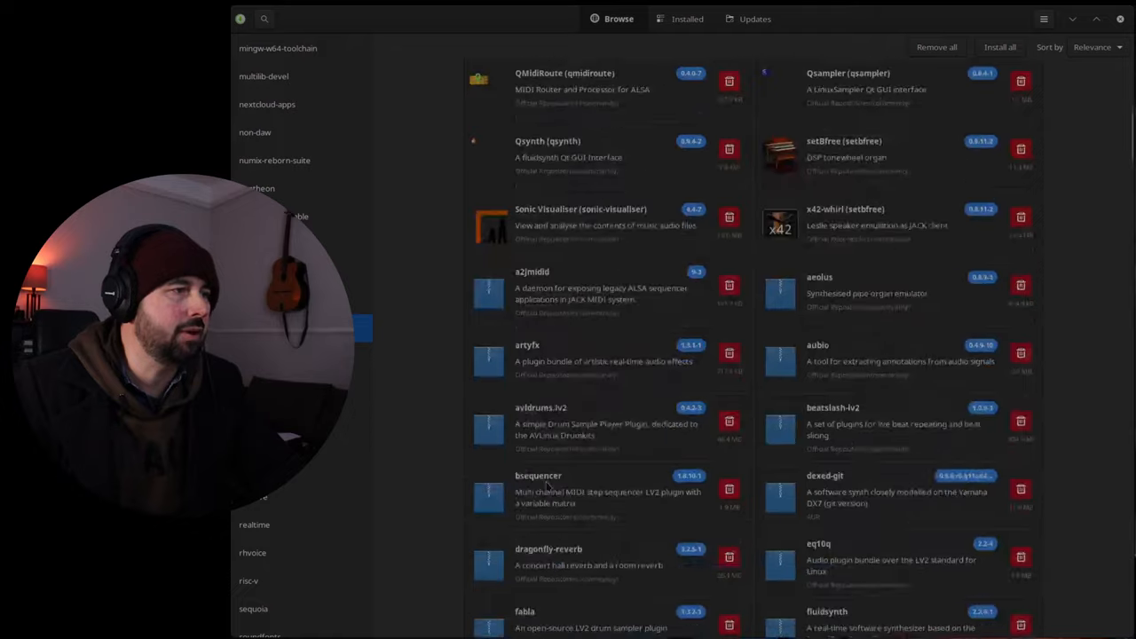
scroll(down, 3)
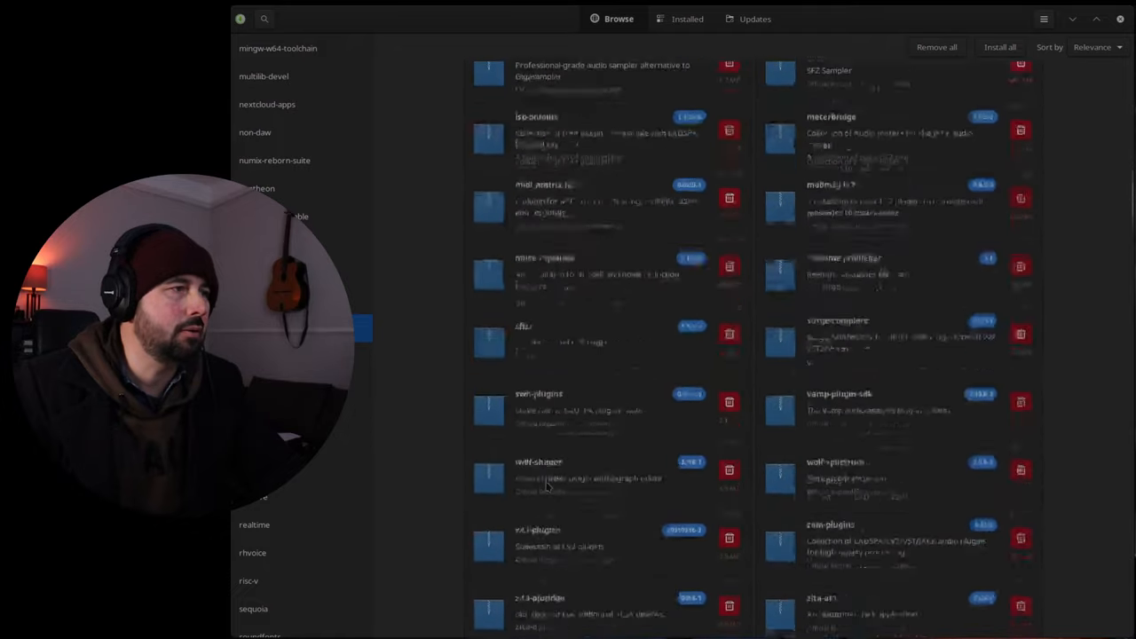
scroll(down, 3)
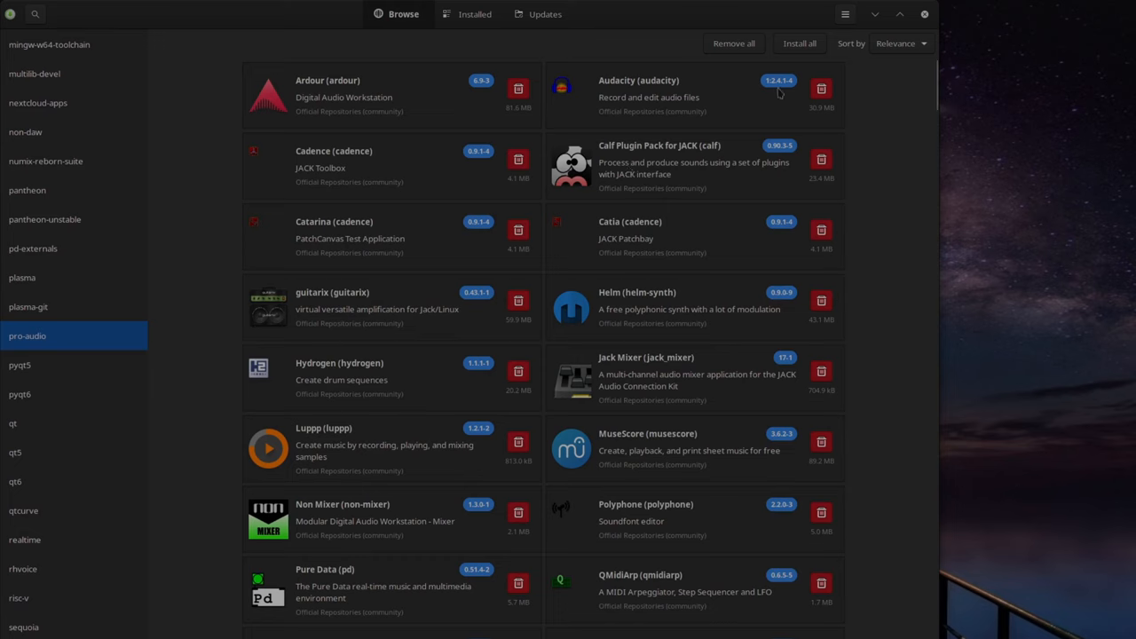
mouse_move(610, 132)
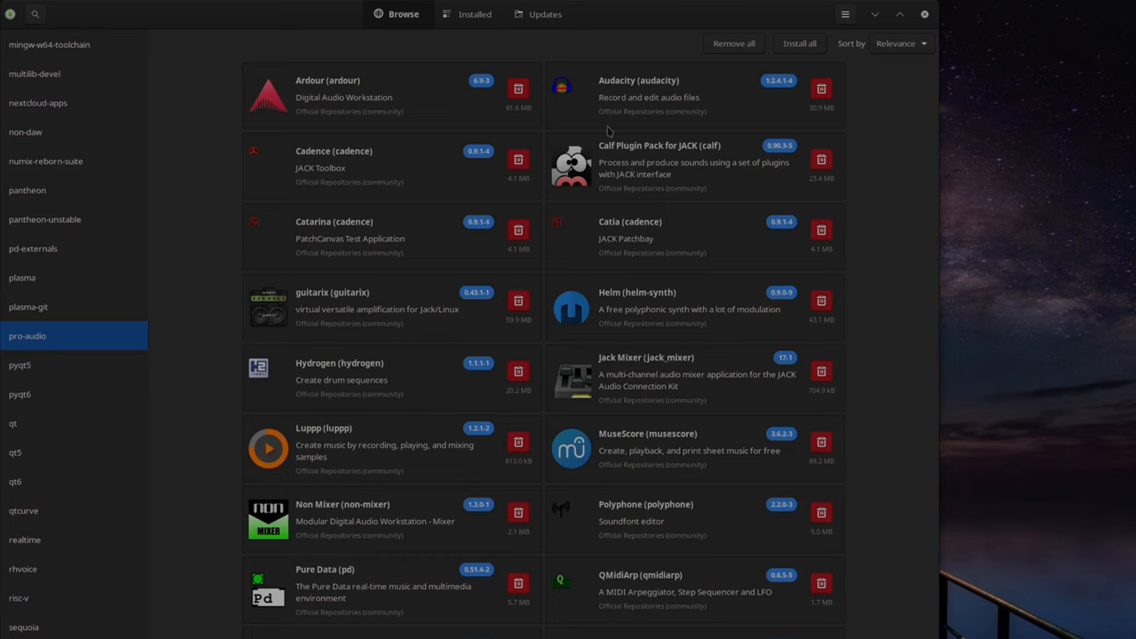